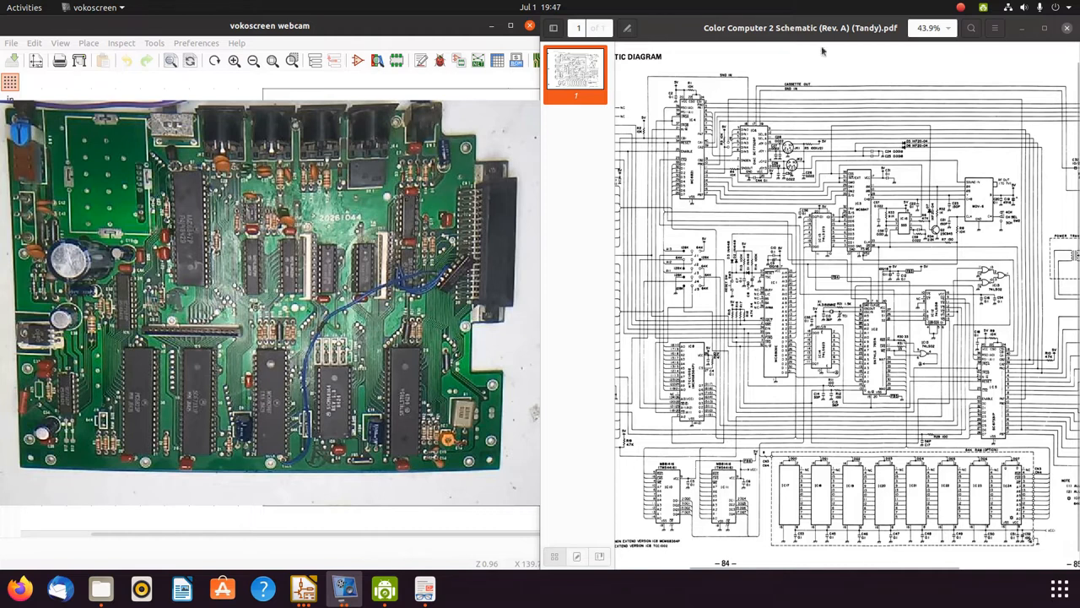
{"action": "mouse_move", "coordinate": [837, 27]}
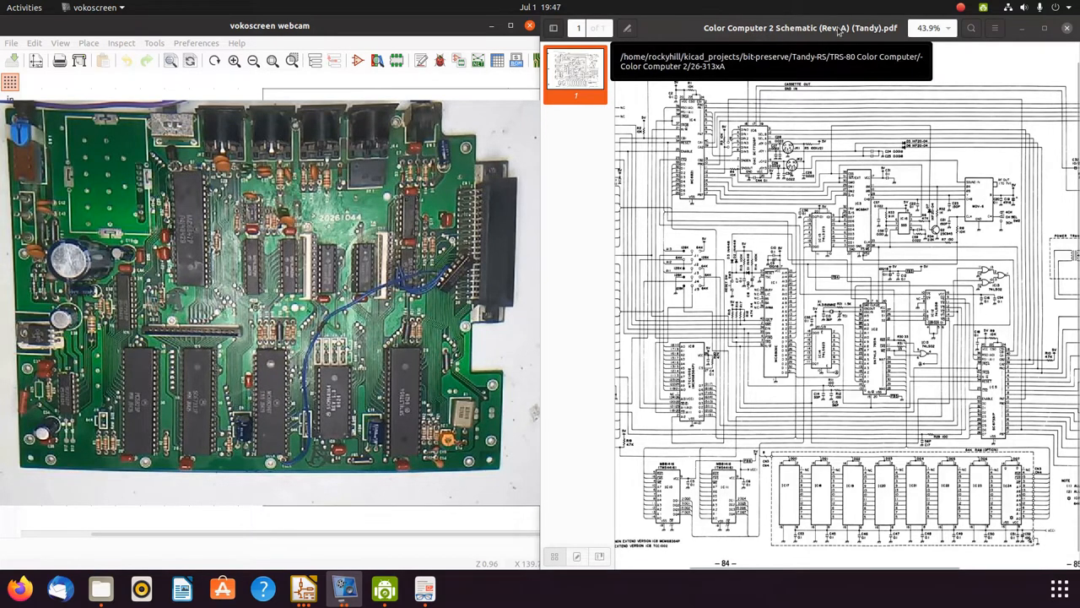
{"action": "mouse_move", "coordinate": [878, 115]}
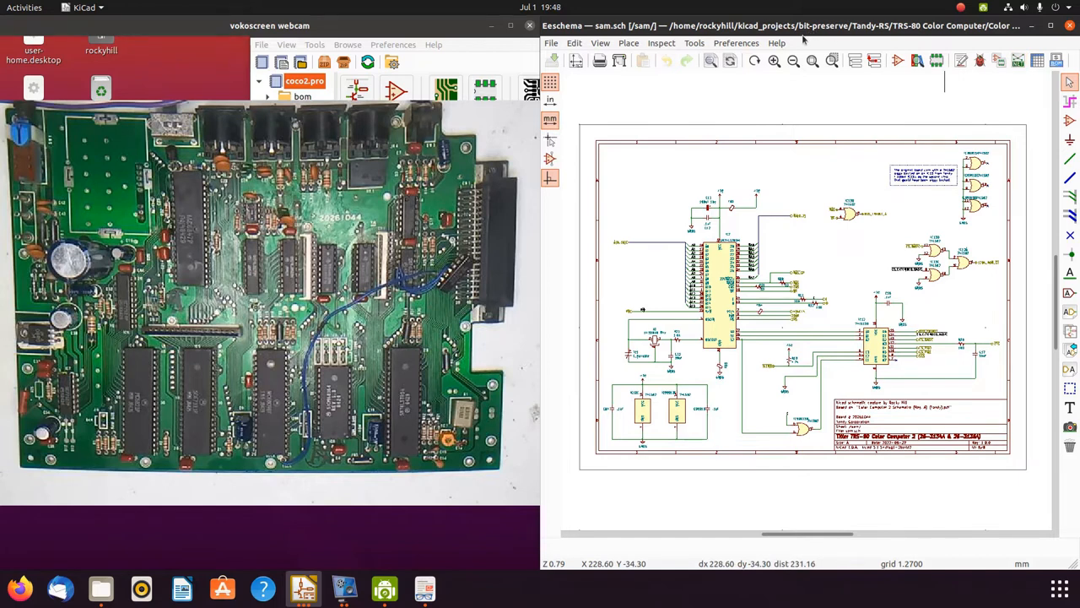
{"action": "mouse_move", "coordinate": [932, 61]}
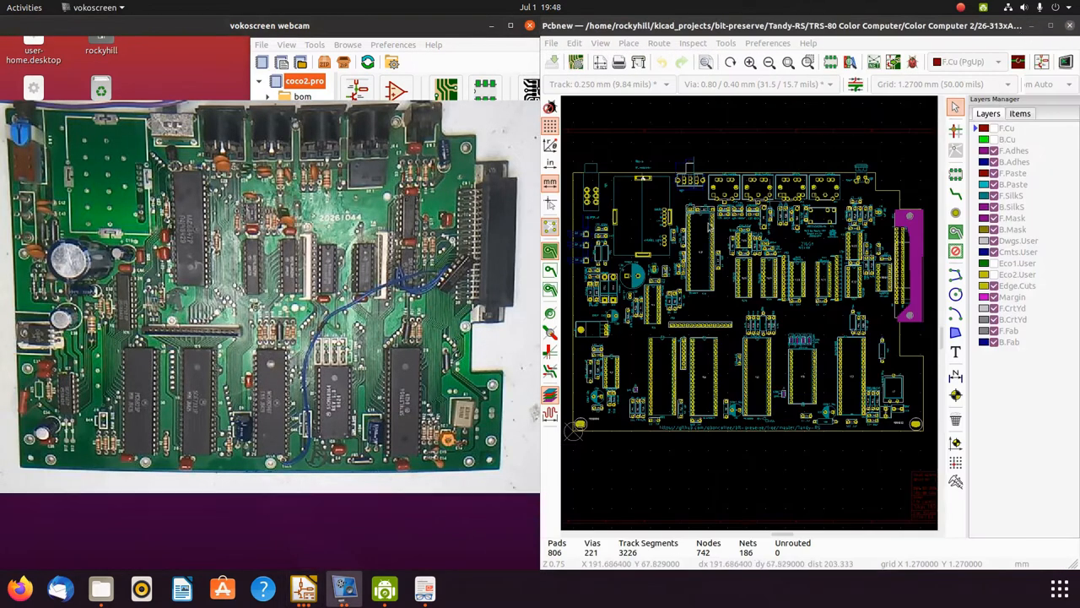
{"action": "mouse_move", "coordinate": [733, 407]}
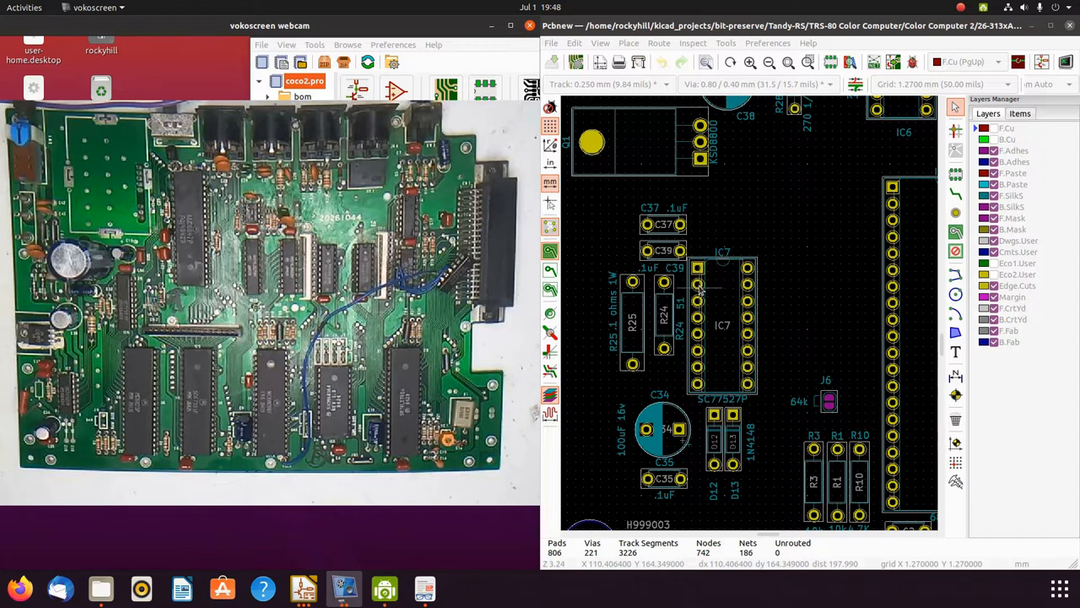
Highlight the net connected to IC7 pad 2, linking its two pads
{"action": "left_click", "coordinate": [697, 284]}
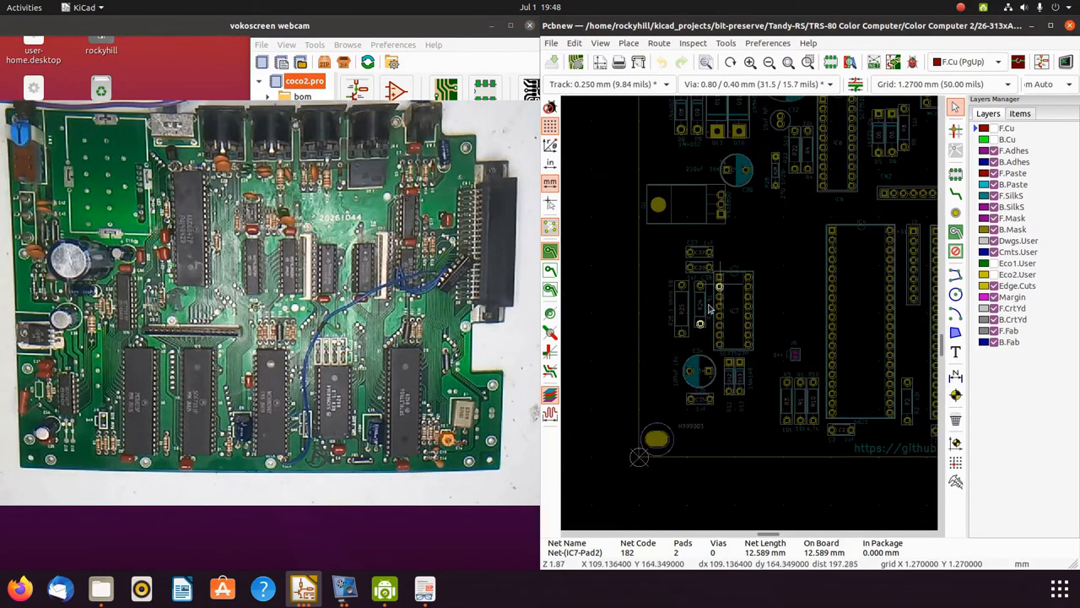
{"action": "mouse_move", "coordinate": [719, 291]}
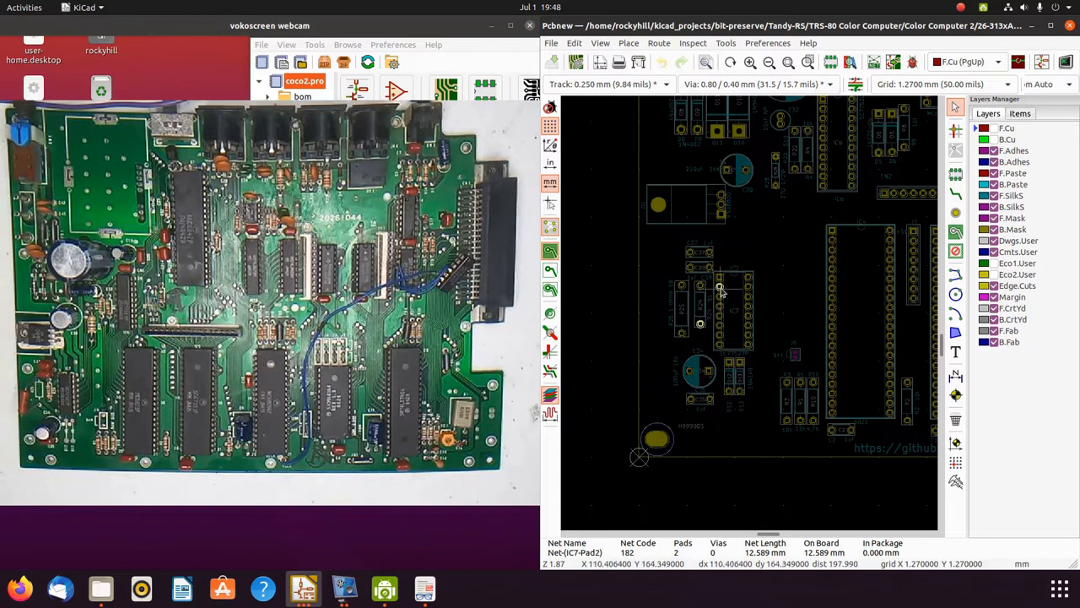
{"action": "mouse_move", "coordinate": [810, 234]}
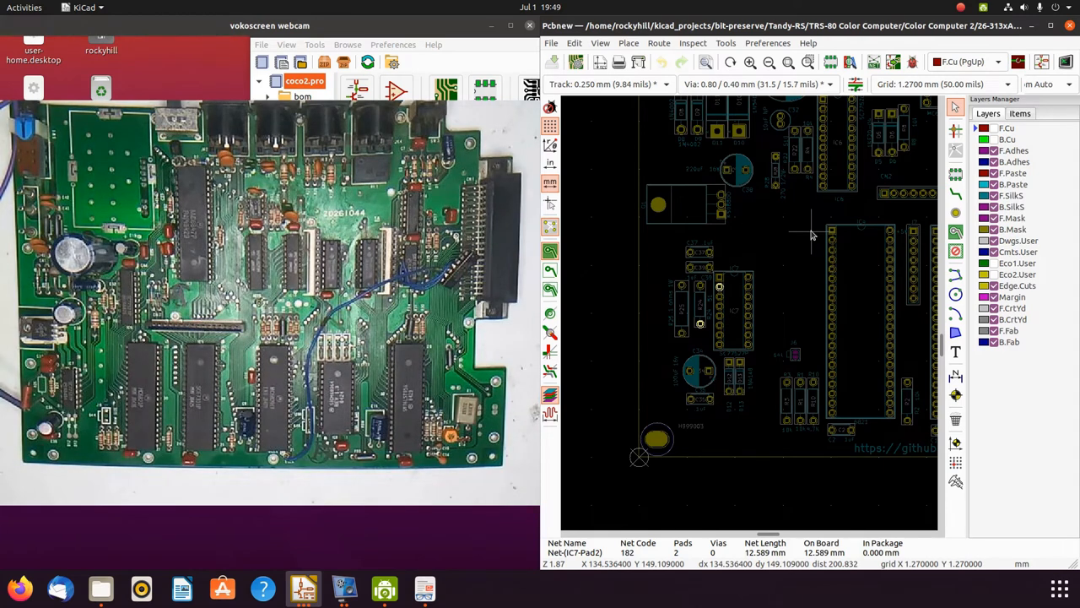
Zoom the board to pick a ground pad and highlight the GND net (107 pads)
{"action": "scroll", "scroll_direction": "down", "scroll_amount": 3}
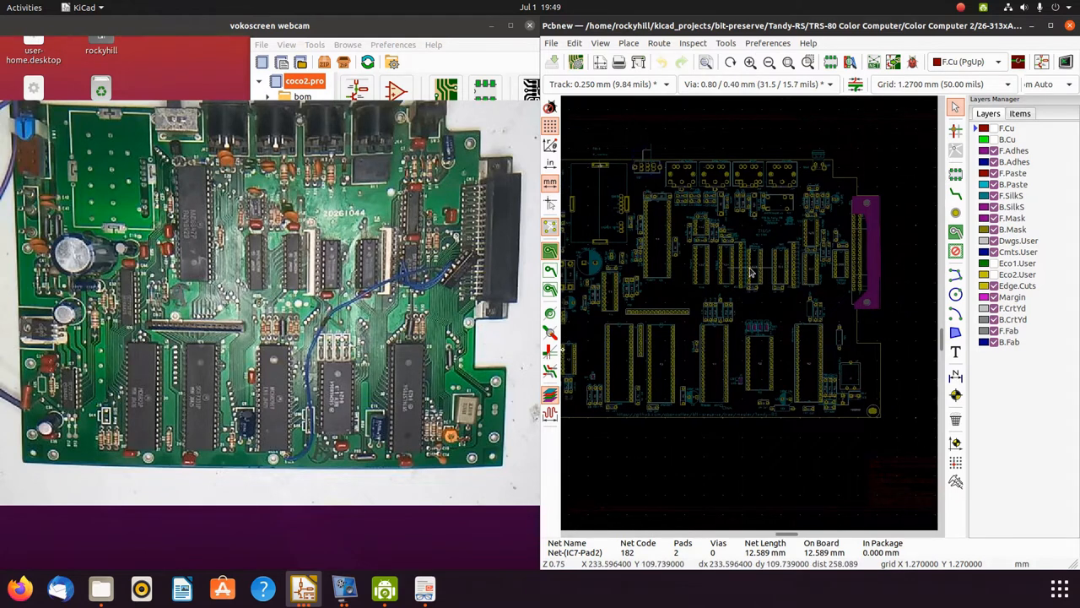
{"action": "mouse_move", "coordinate": [746, 277]}
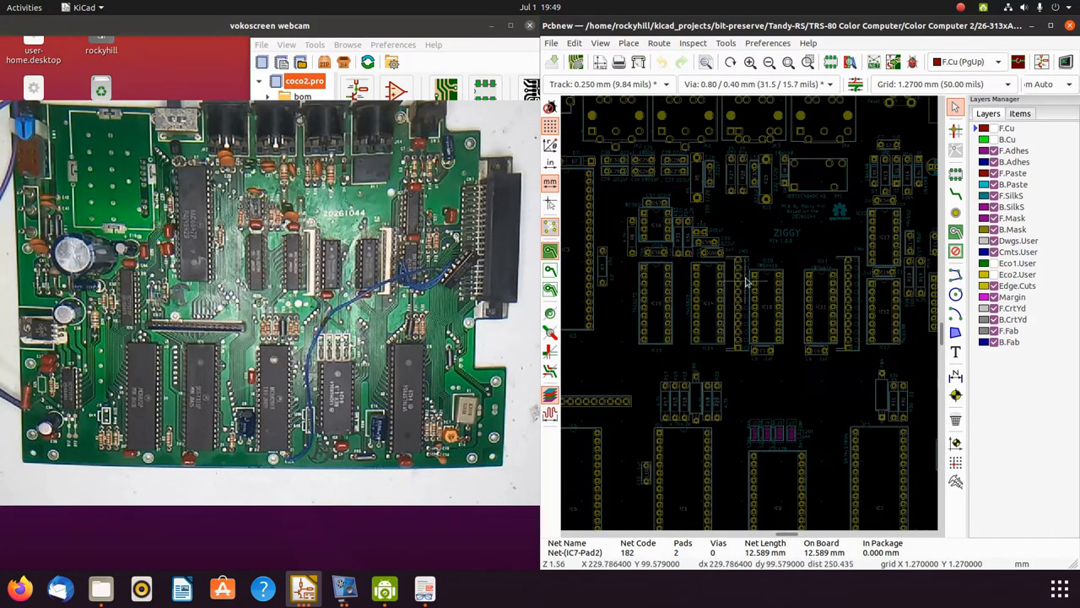
{"action": "mouse_move", "coordinate": [748, 296]}
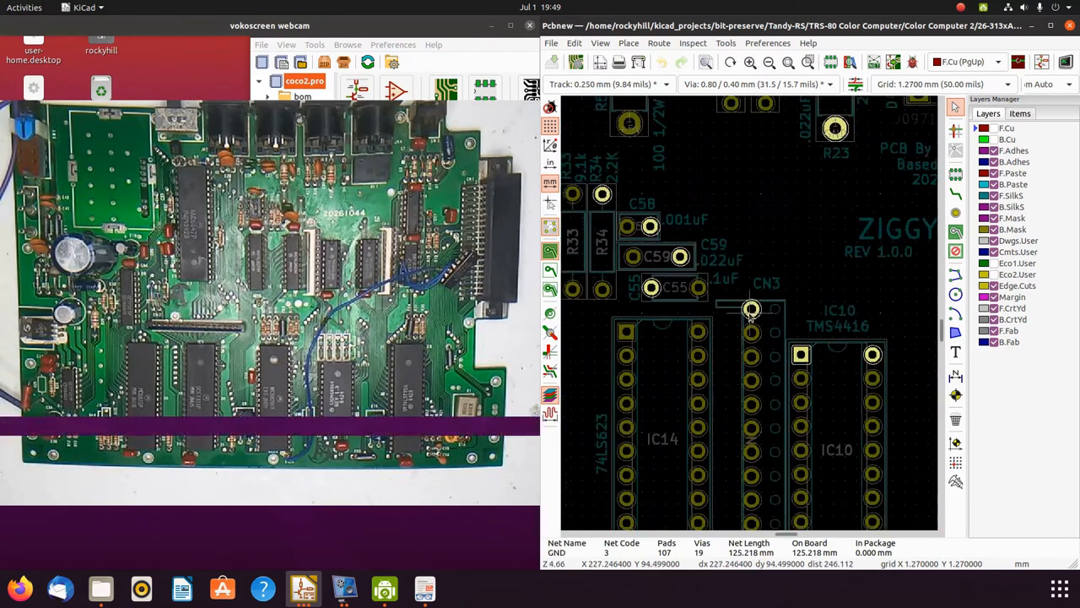
{"action": "scroll", "scroll_direction": "down", "scroll_amount": 3}
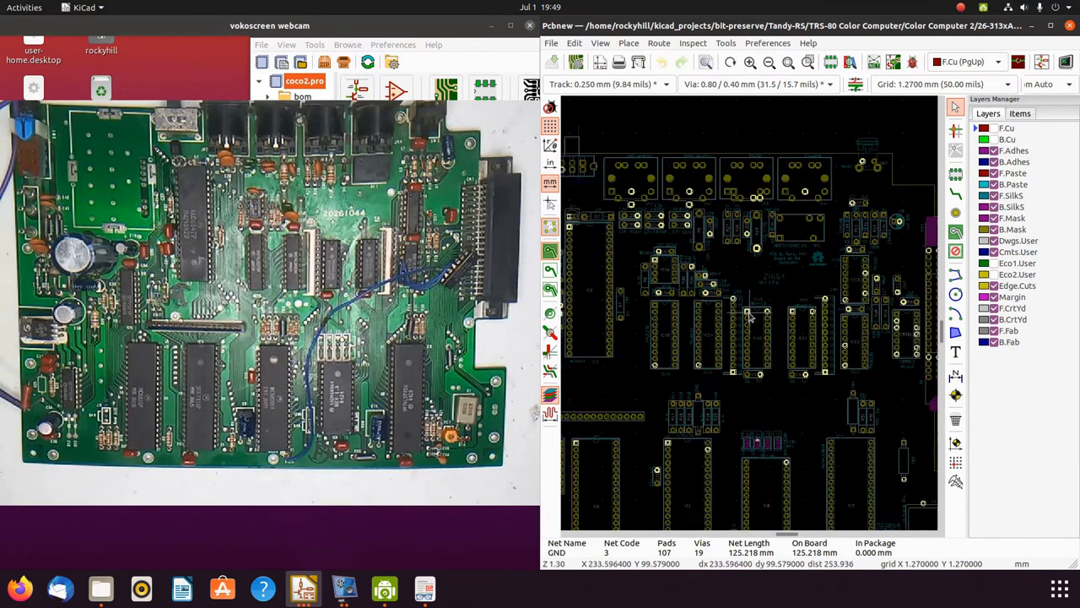
{"action": "mouse_move", "coordinate": [807, 260]}
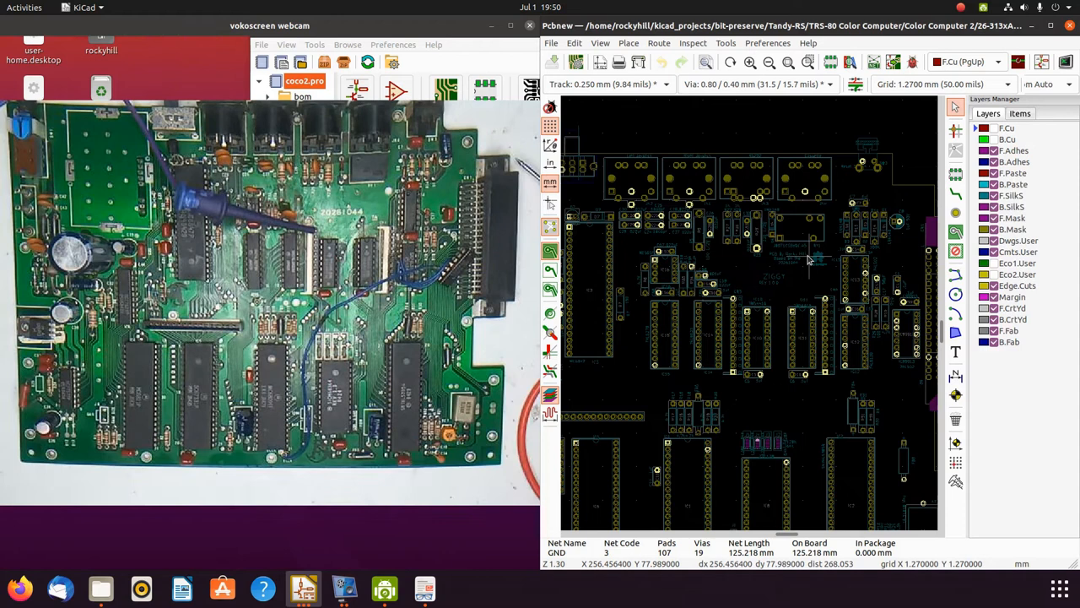
{"action": "mouse_move", "coordinate": [735, 312]}
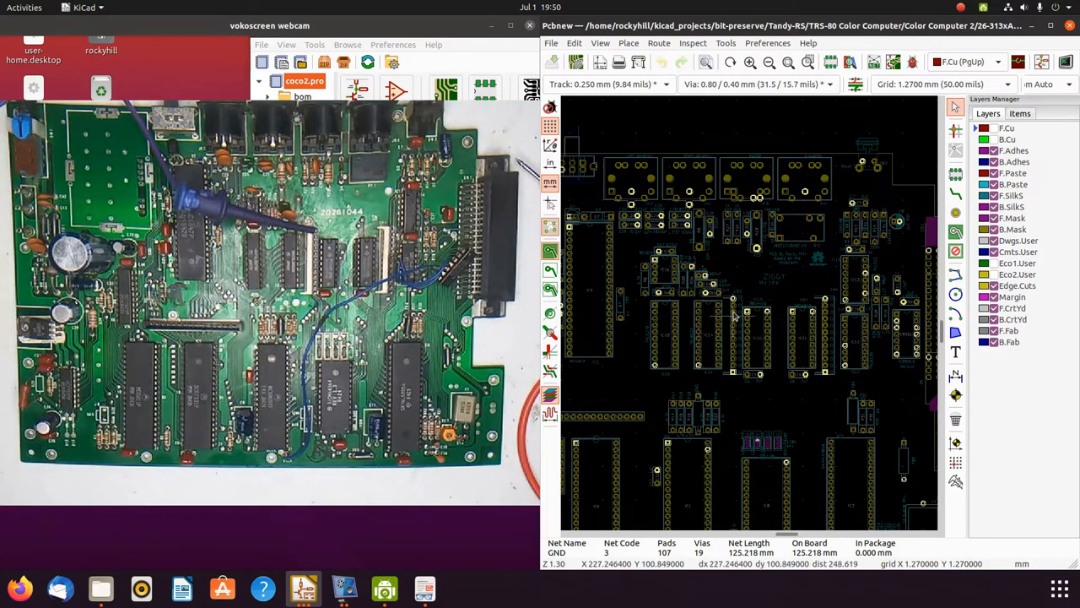
{"action": "left_click", "coordinate": [776, 270]}
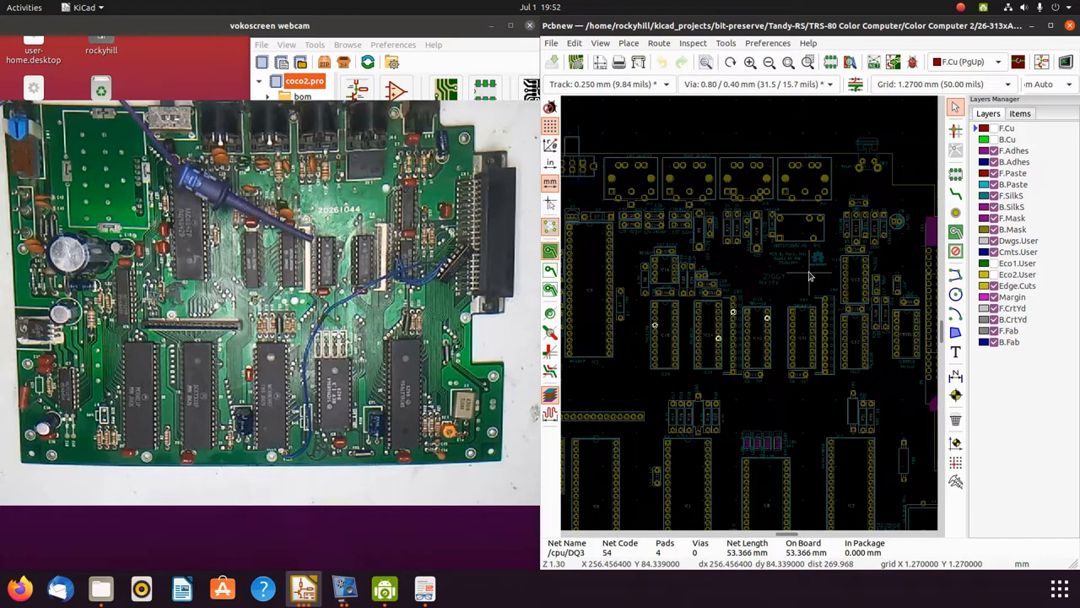
{"action": "mouse_move", "coordinate": [751, 240]}
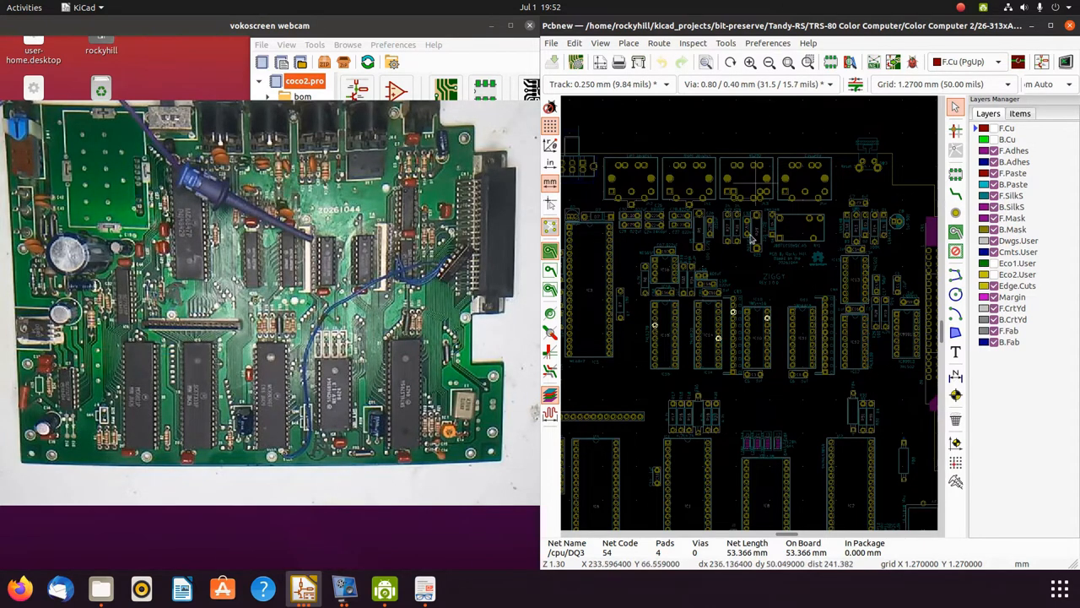
Zoom in on the dense traces, vias and IC pads for a close-up comparison
{"action": "scroll", "scroll_direction": "down", "scroll_amount": 3}
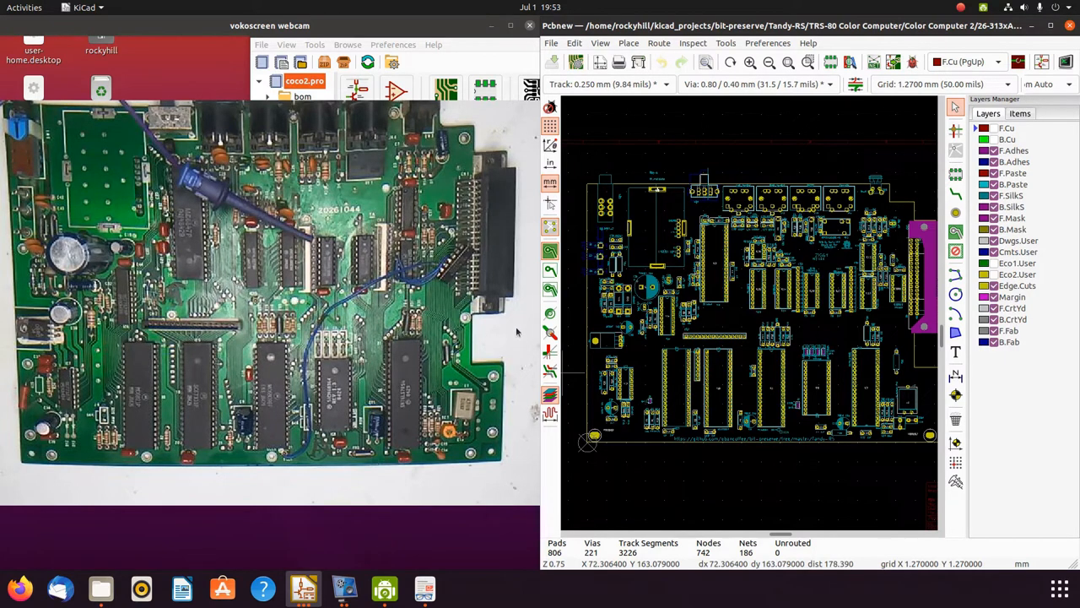
{"action": "mouse_move", "coordinate": [945, 253]}
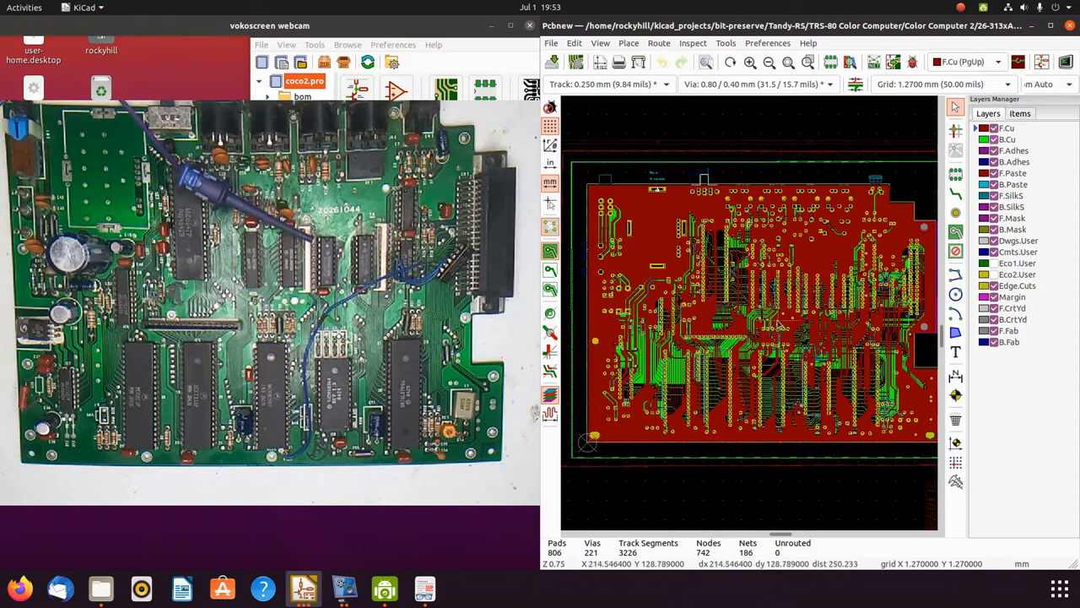
{"action": "mouse_move", "coordinate": [667, 228]}
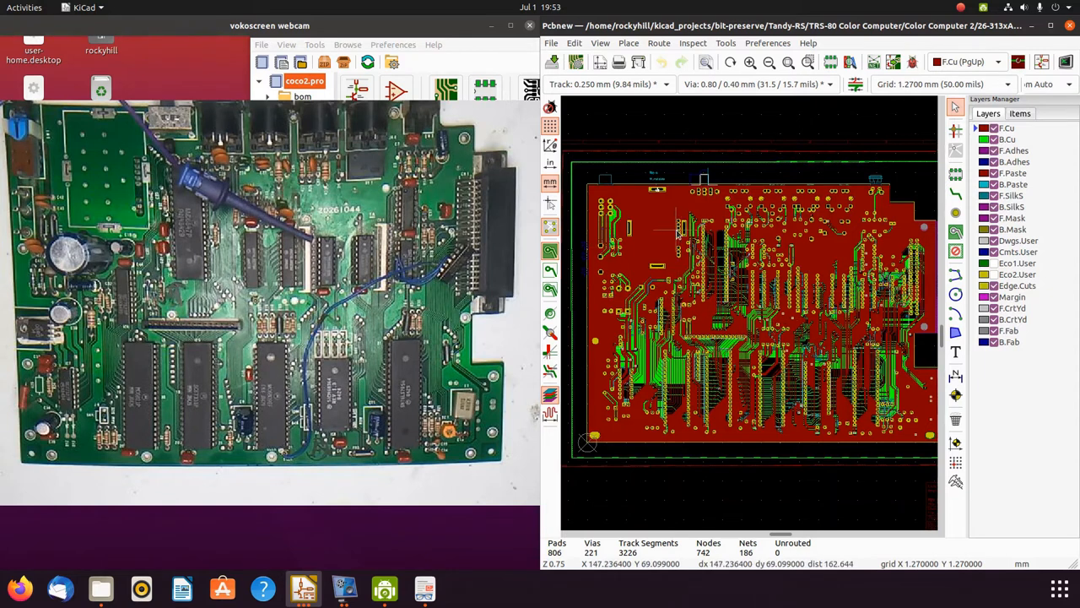
{"action": "mouse_move", "coordinate": [675, 245]}
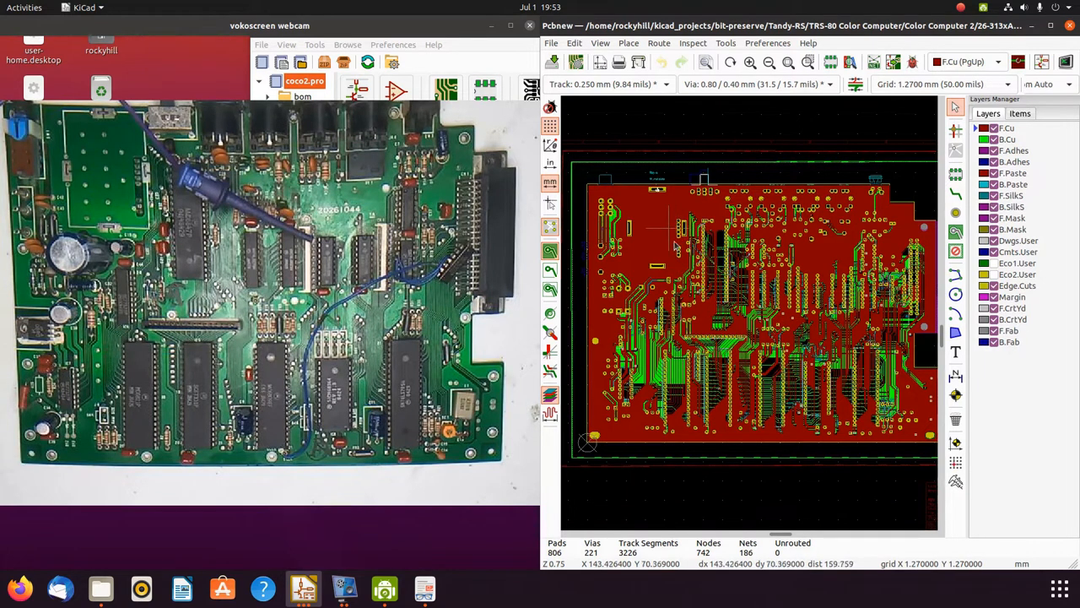
{"action": "mouse_move", "coordinate": [737, 164]}
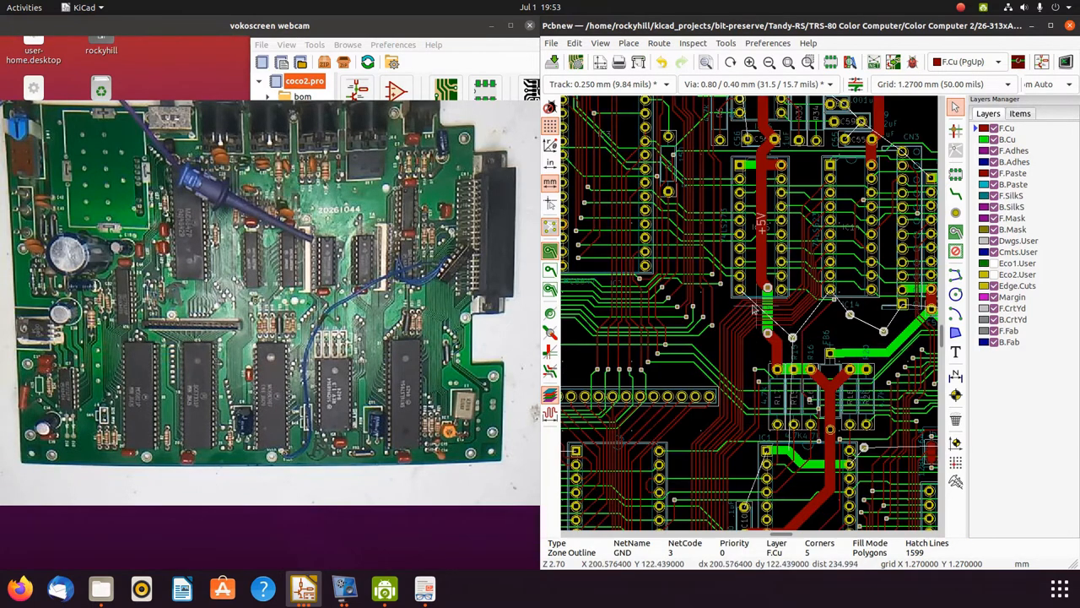
{"action": "mouse_move", "coordinate": [901, 321]}
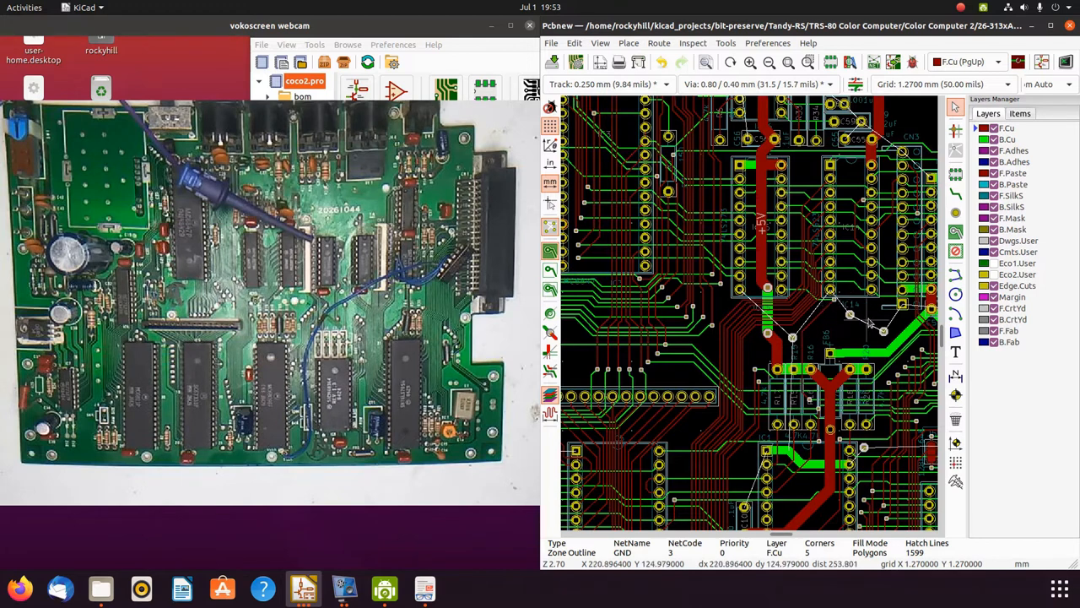
{"action": "mouse_move", "coordinate": [800, 346]}
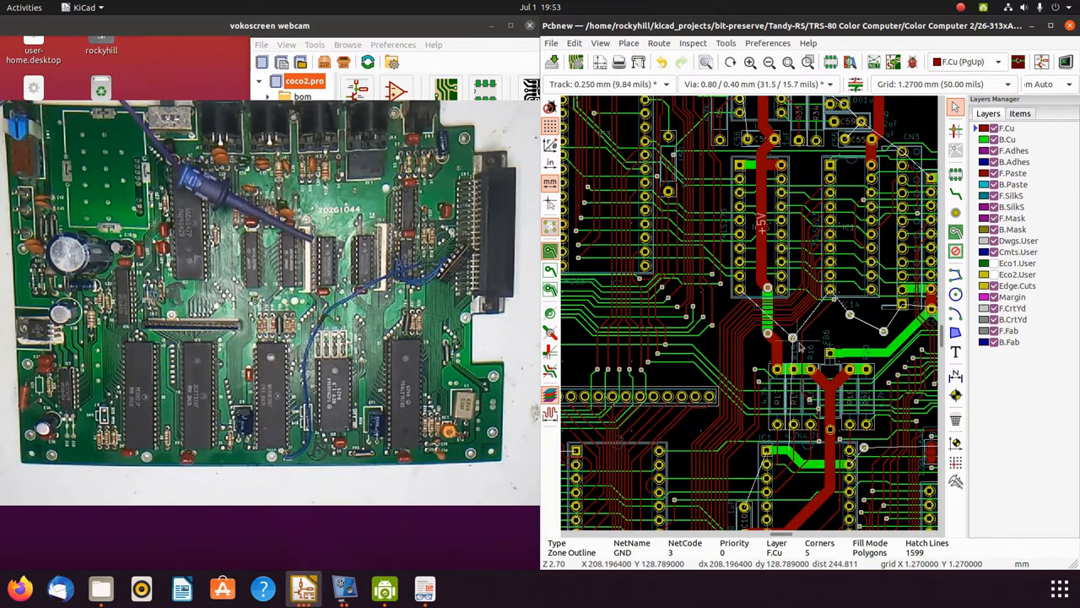
Toggle board item visibility in the Layers Manager Items list and return to Layers
{"action": "left_click", "coordinate": [1019, 113]}
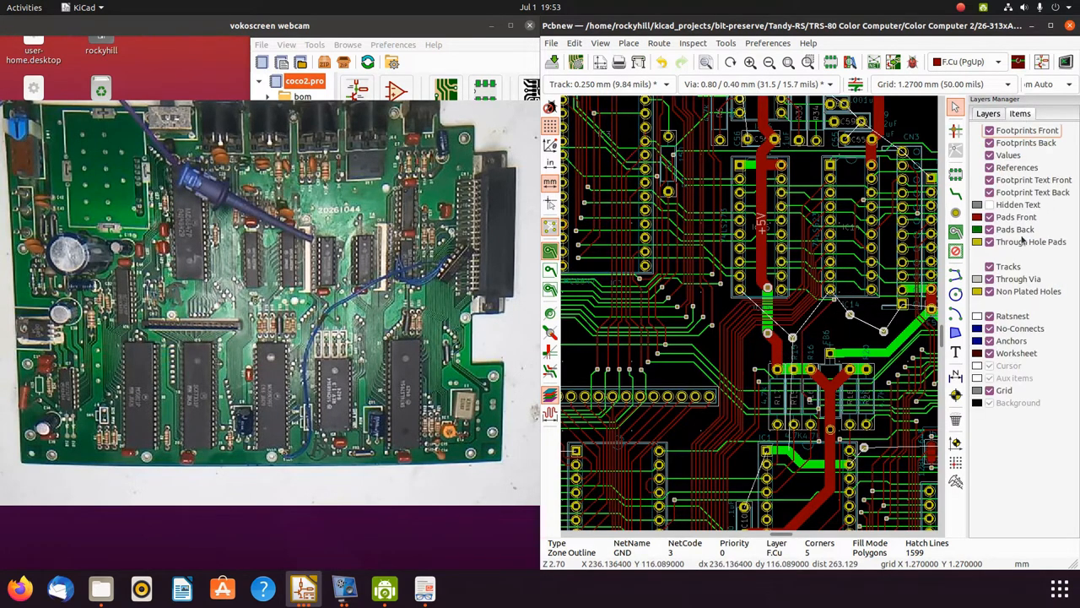
{"action": "left_click", "coordinate": [982, 267]}
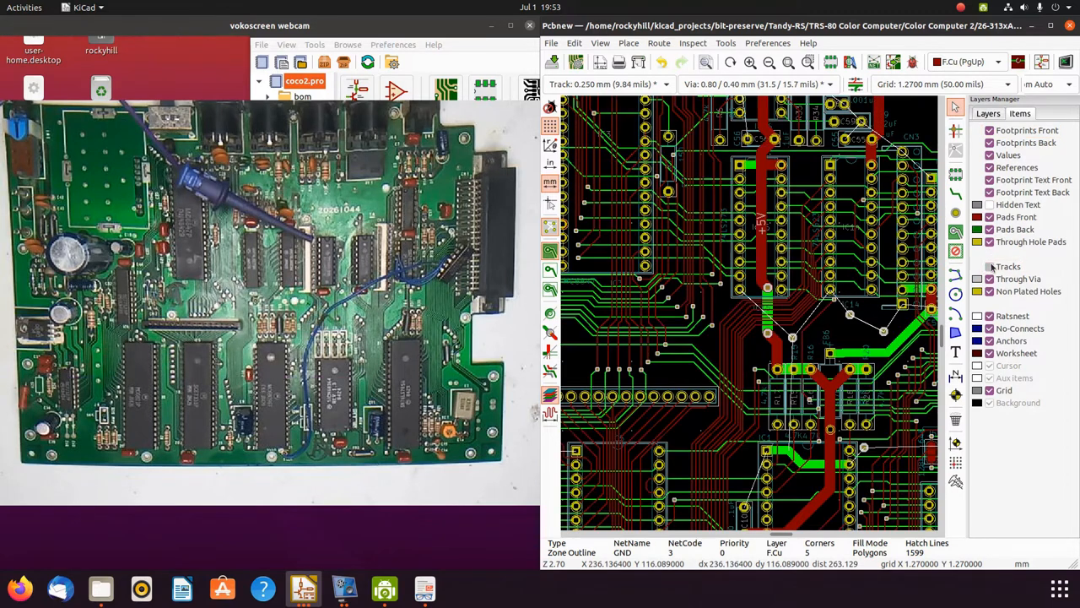
{"action": "left_click", "coordinate": [979, 113]}
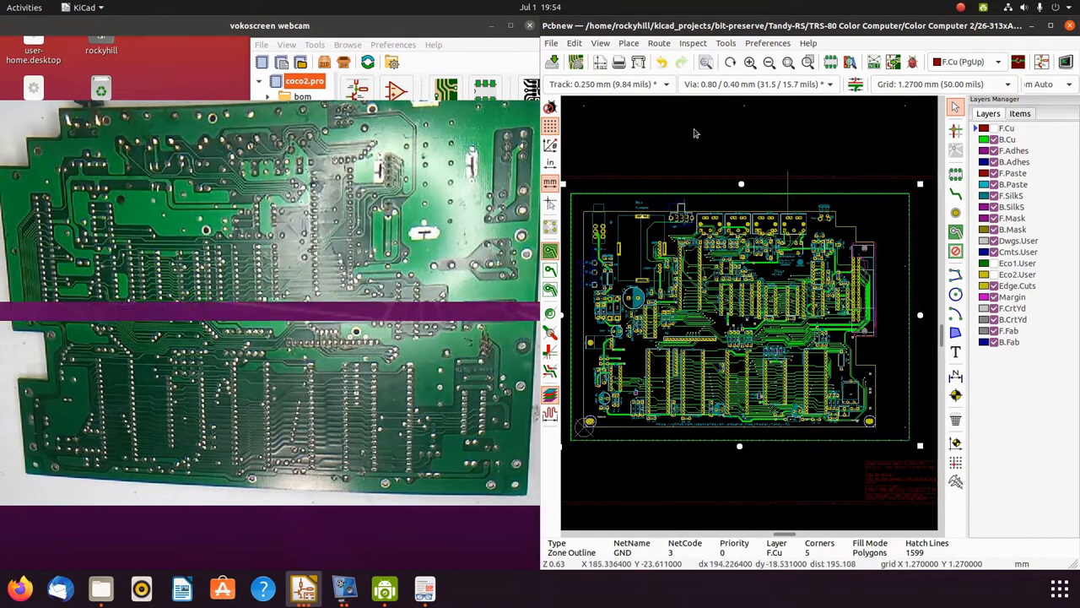
{"action": "left_click", "coordinate": [601, 44]}
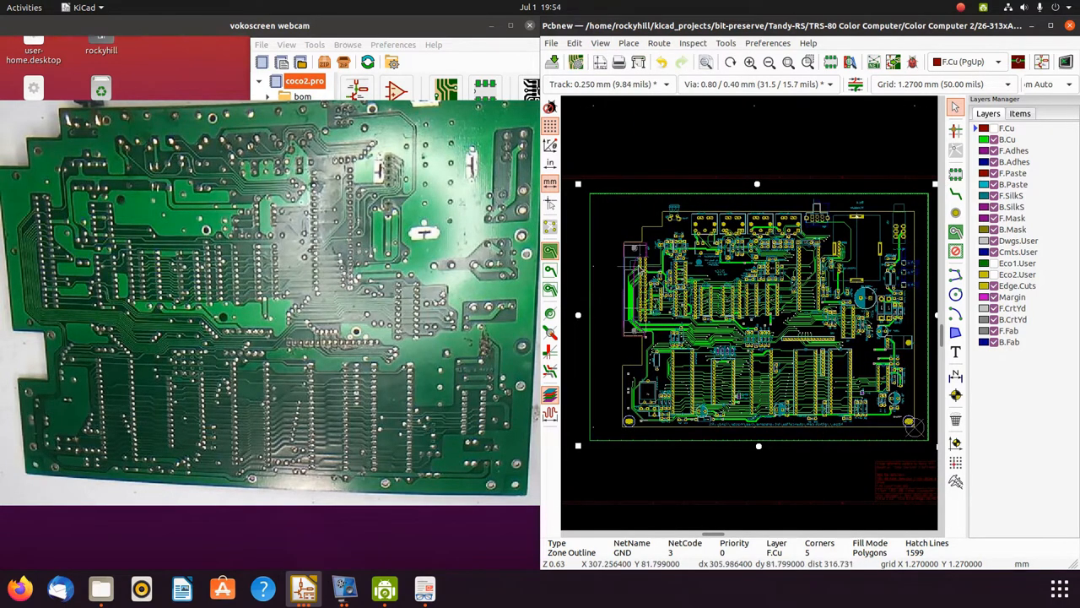
{"action": "mouse_move", "coordinate": [616, 290]}
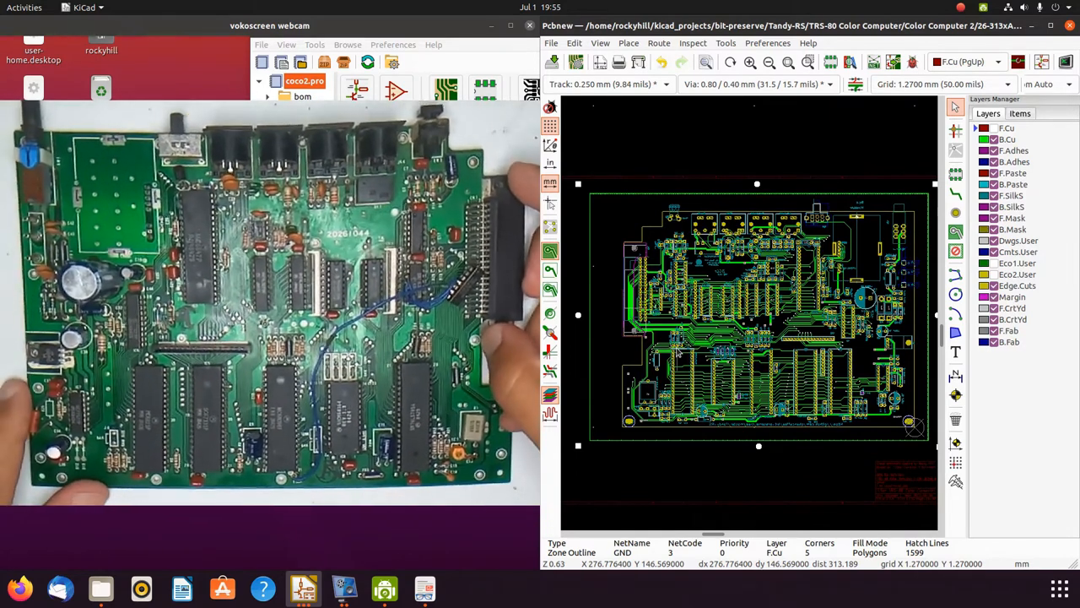
Turn off Flip Board View so the board shows from the top side
{"action": "left_click", "coordinate": [601, 44]}
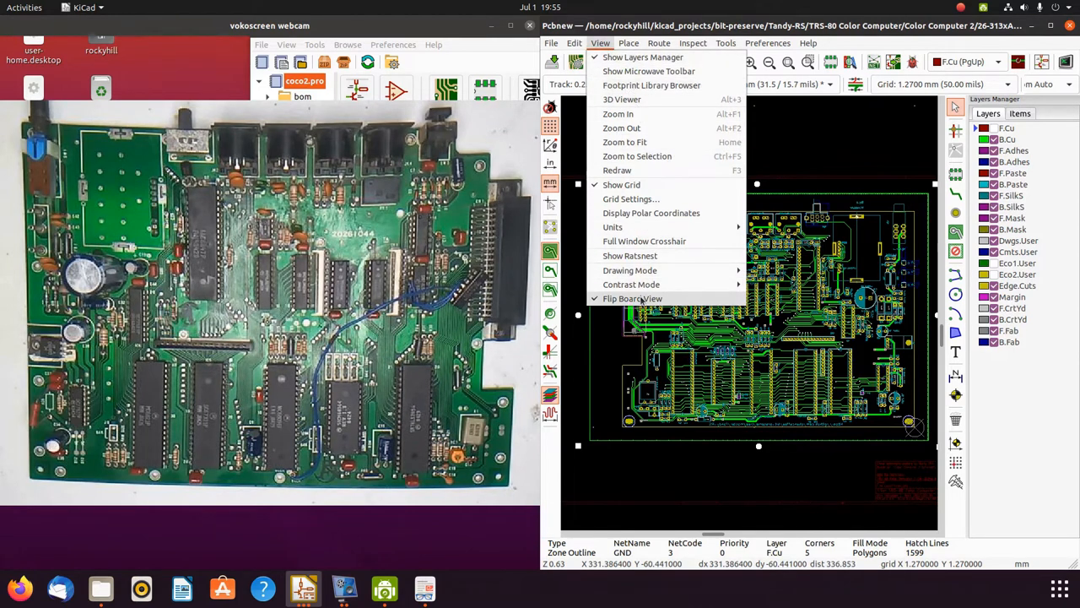
{"action": "left_click", "coordinate": [631, 297]}
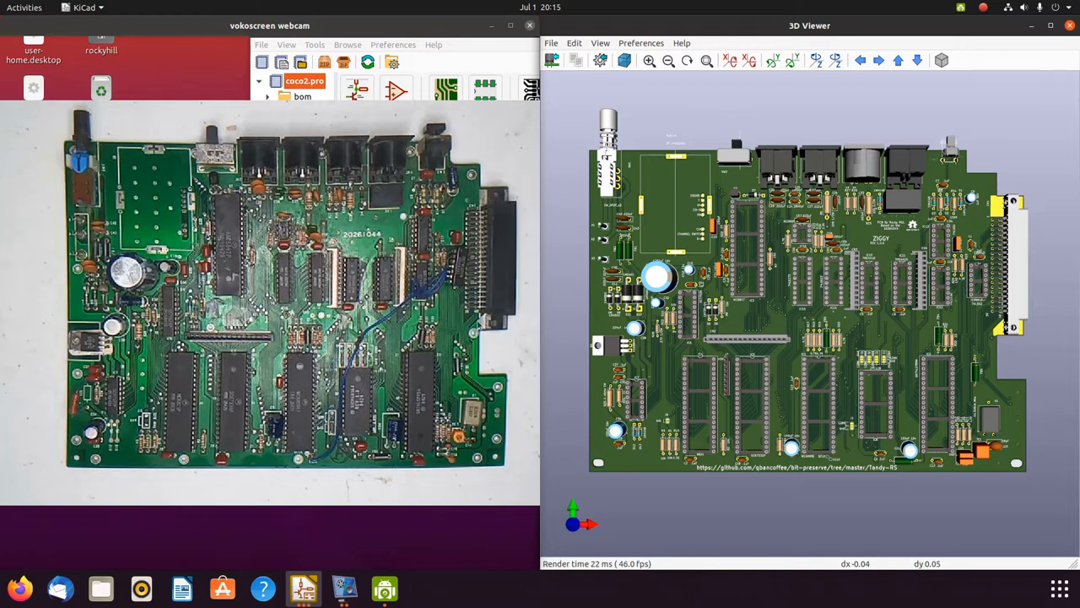
{"action": "mouse_move", "coordinate": [1016, 243]}
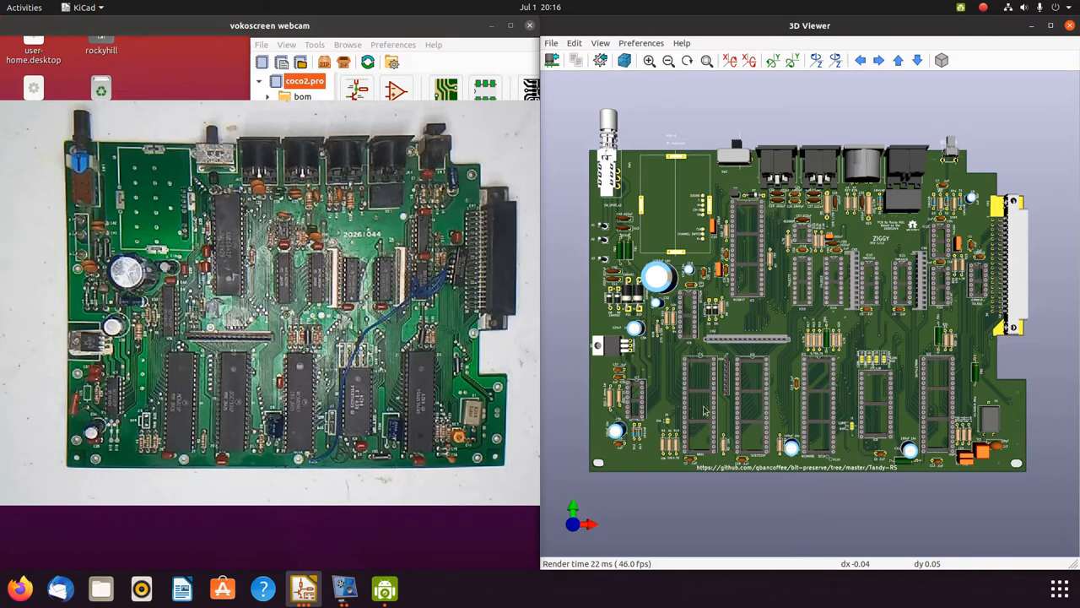
{"action": "mouse_move", "coordinate": [689, 426]}
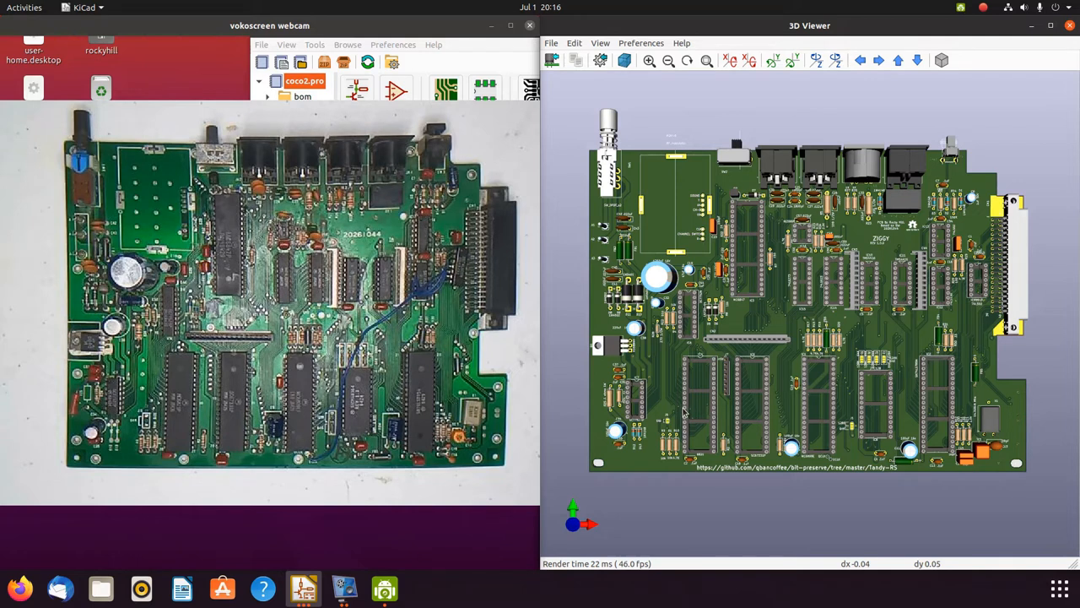
{"action": "mouse_move", "coordinate": [1035, 310]}
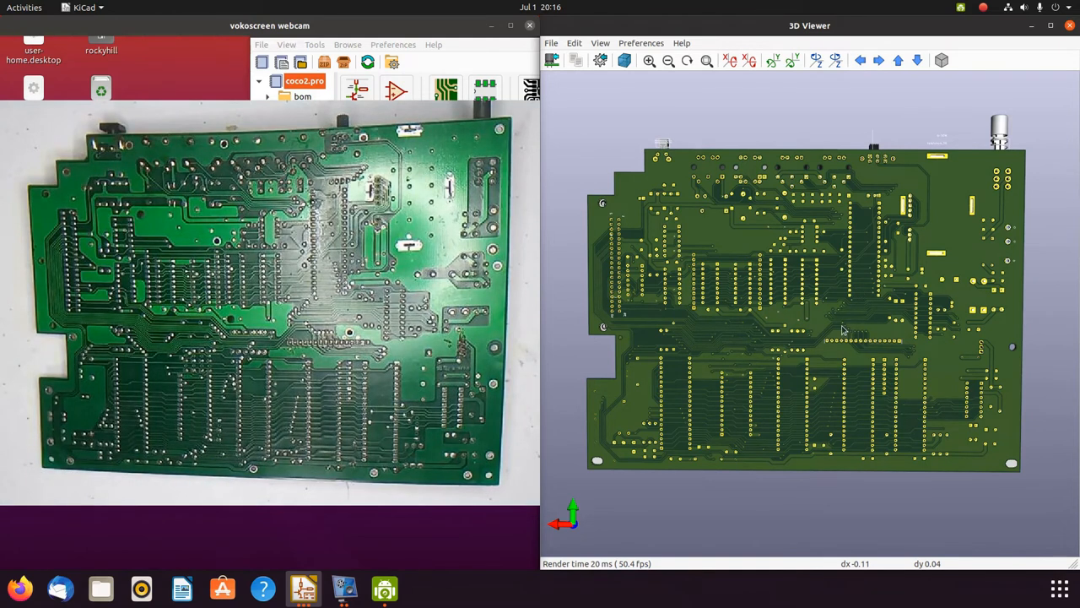
{"action": "mouse_move", "coordinate": [960, 167]}
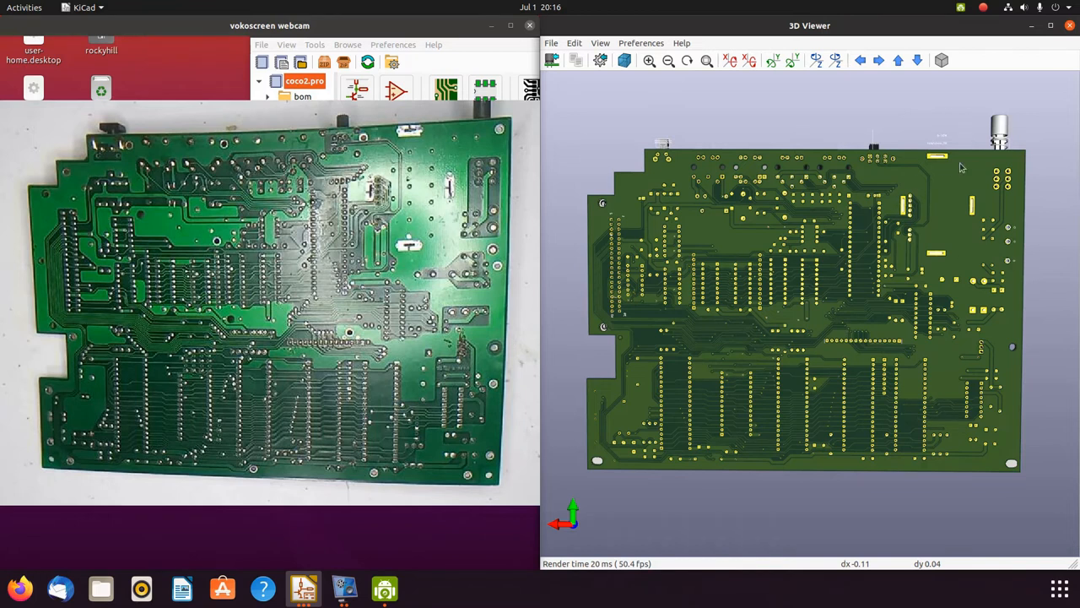
{"action": "mouse_move", "coordinate": [751, 348]}
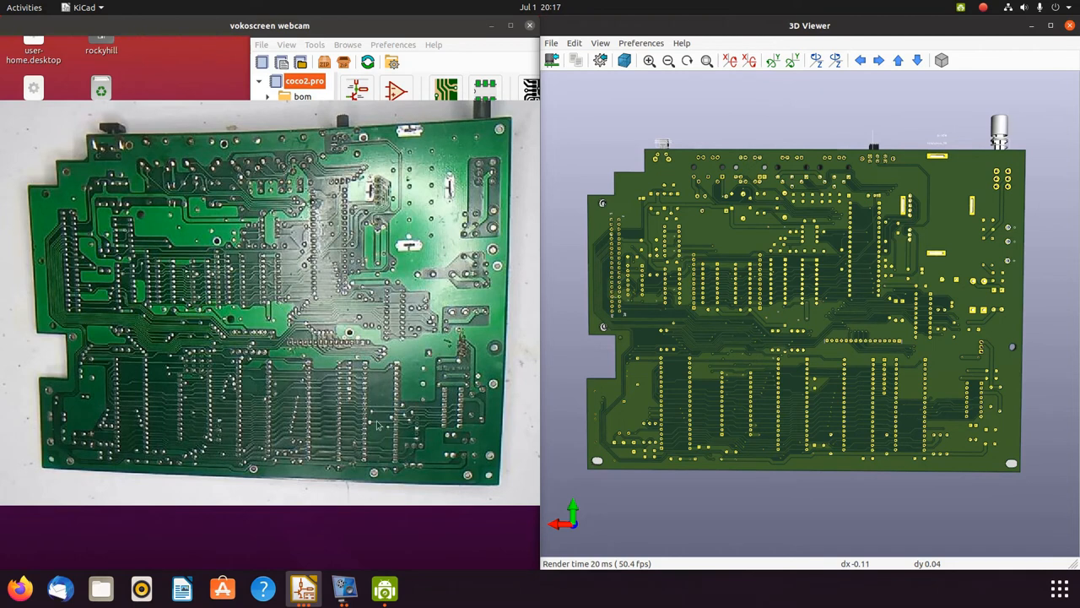
{"action": "mouse_move", "coordinate": [770, 417]}
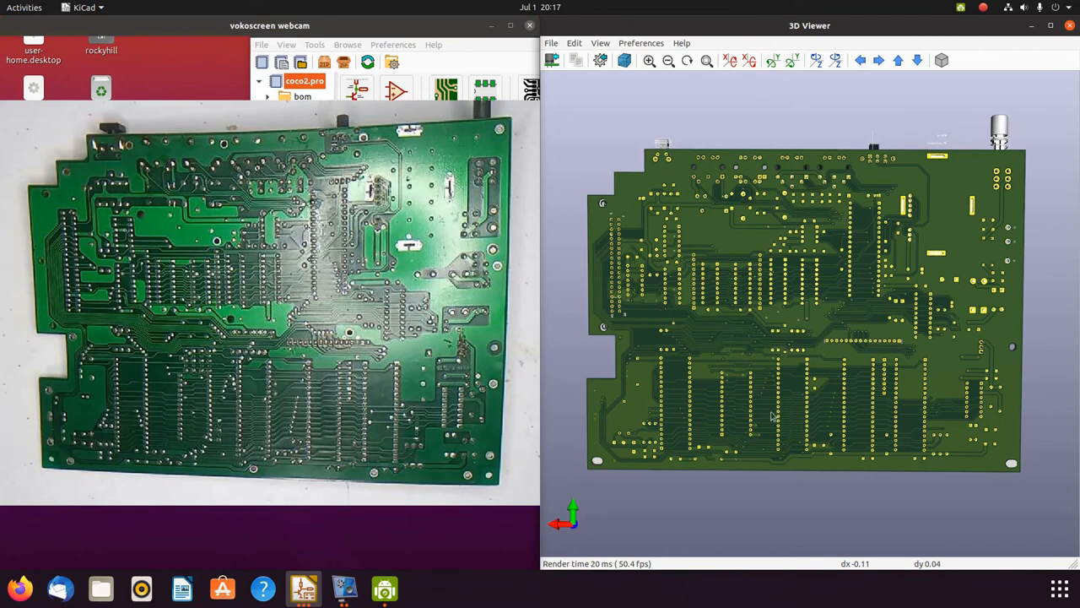
{"action": "mouse_move", "coordinate": [699, 545]}
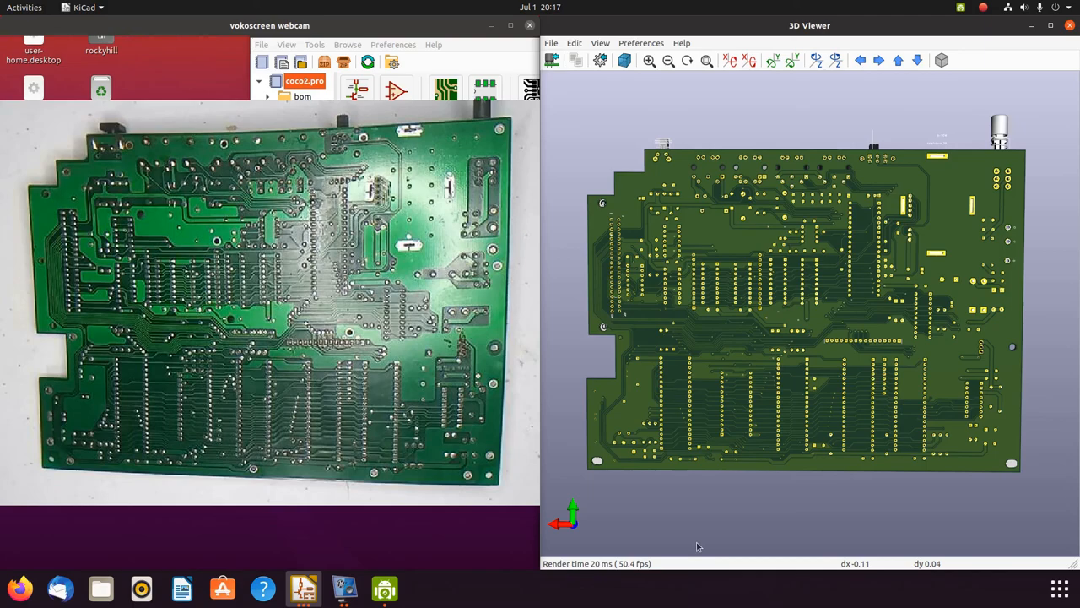